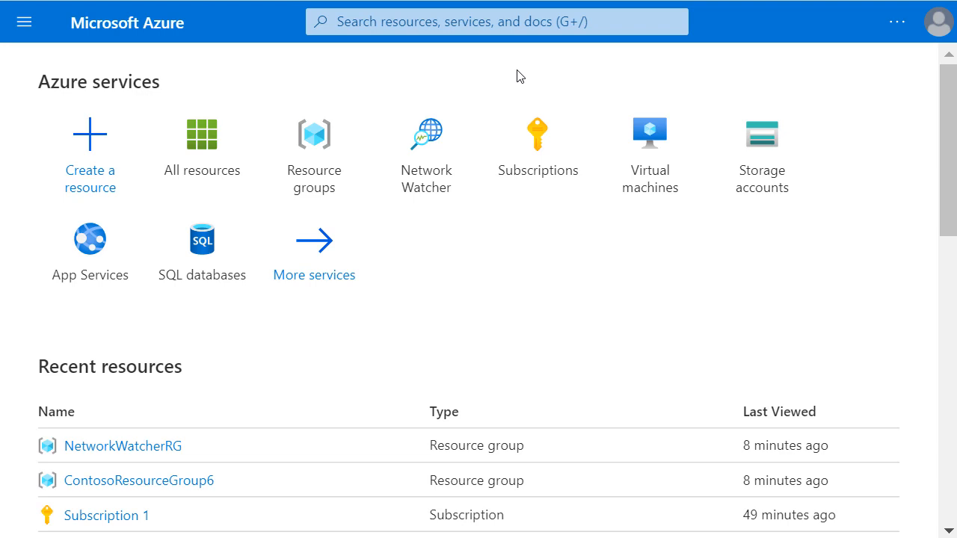
Start a new Virtual machine resource from the Compute category
left_click(90, 150)
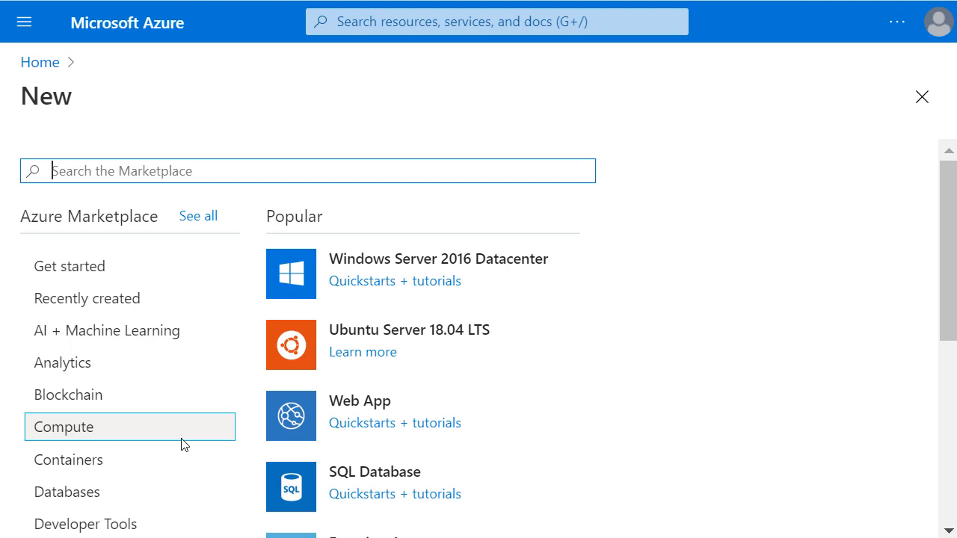
left_click(63, 427)
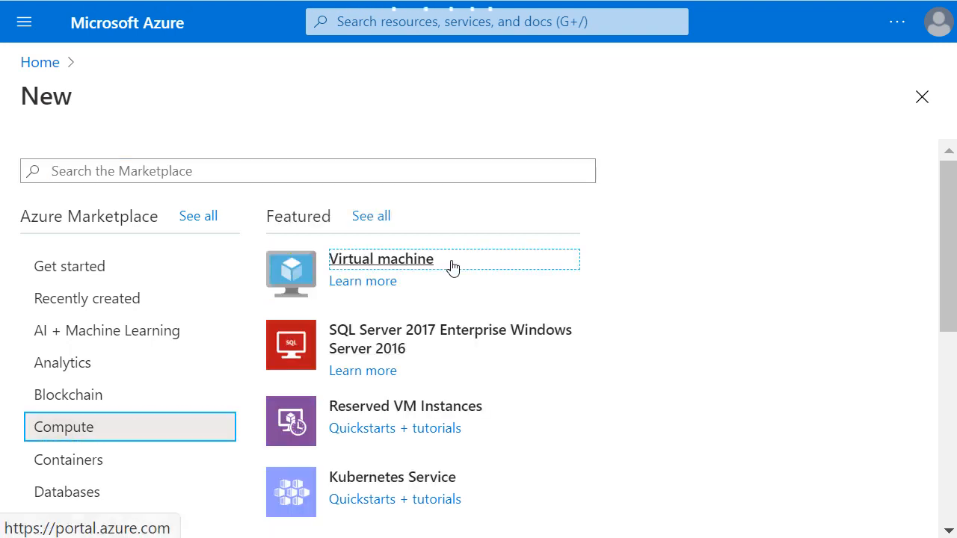
left_click(381, 258)
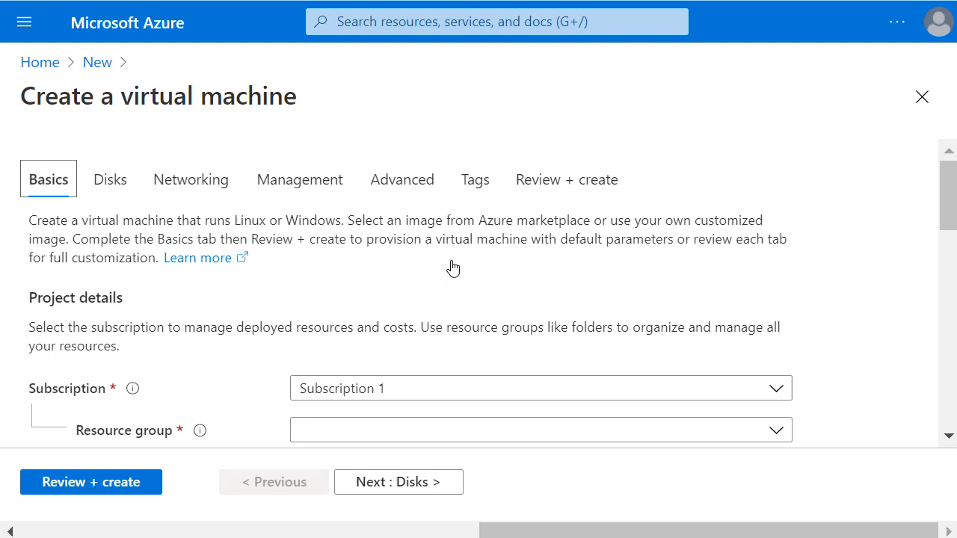
Create resource group ContosoResourceGroup2 and name the VM ContosoVM8
scroll("down", 3)
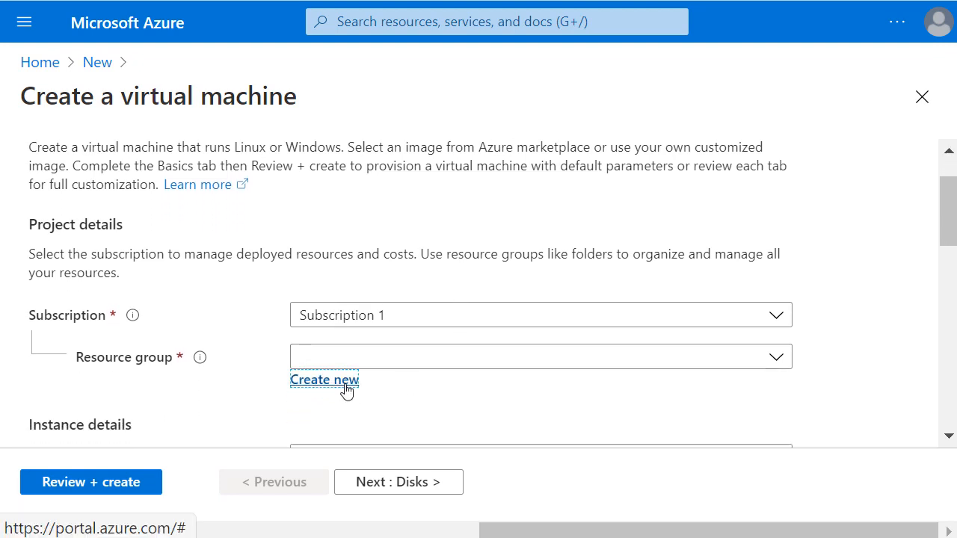
left_click(324, 379)
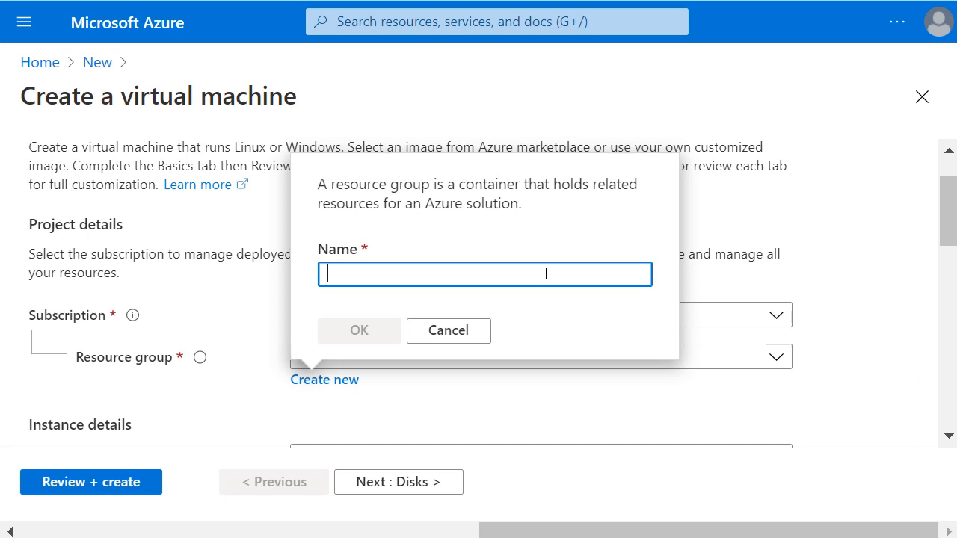
type("ContosoResourceGroup2")
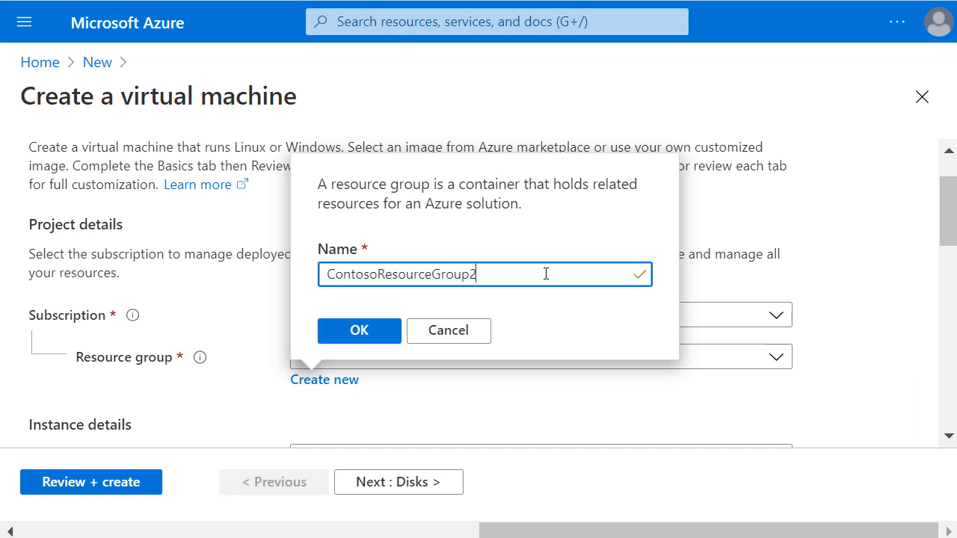
left_click(358, 331)
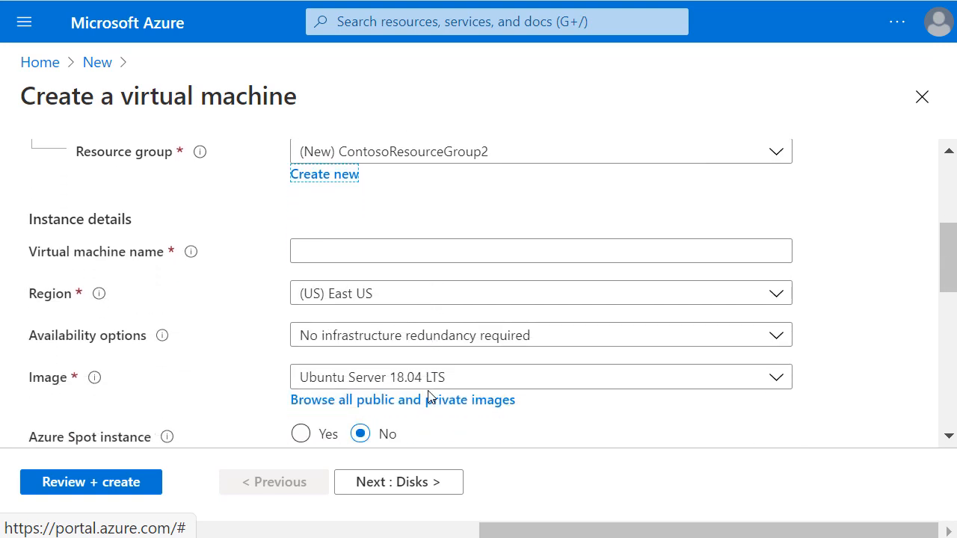
type("ContosoVM8")
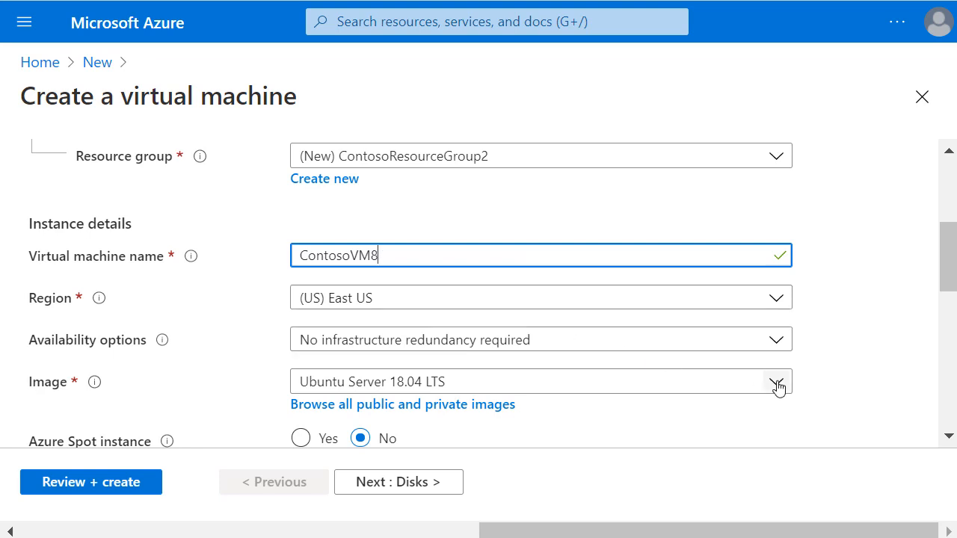
Choose the Windows Server 2019 Datacenter image and administrator ContosoAdmin with password, then go to Disks
left_click(776, 382)
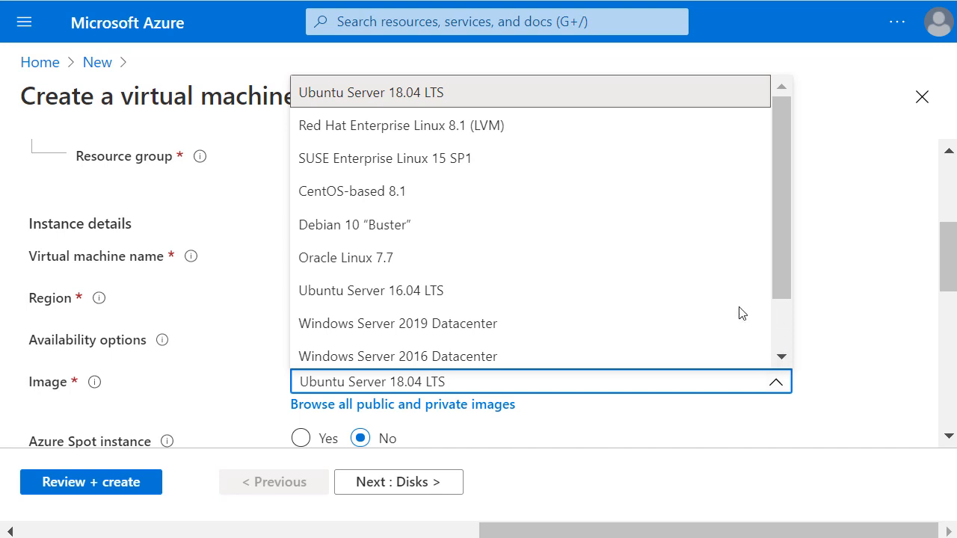
left_click(397, 323)
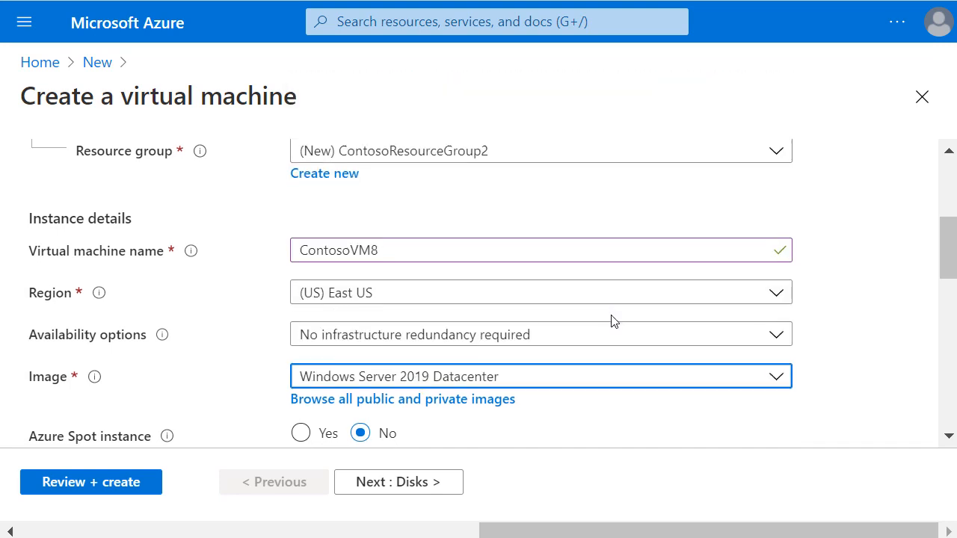
scroll("down", 3)
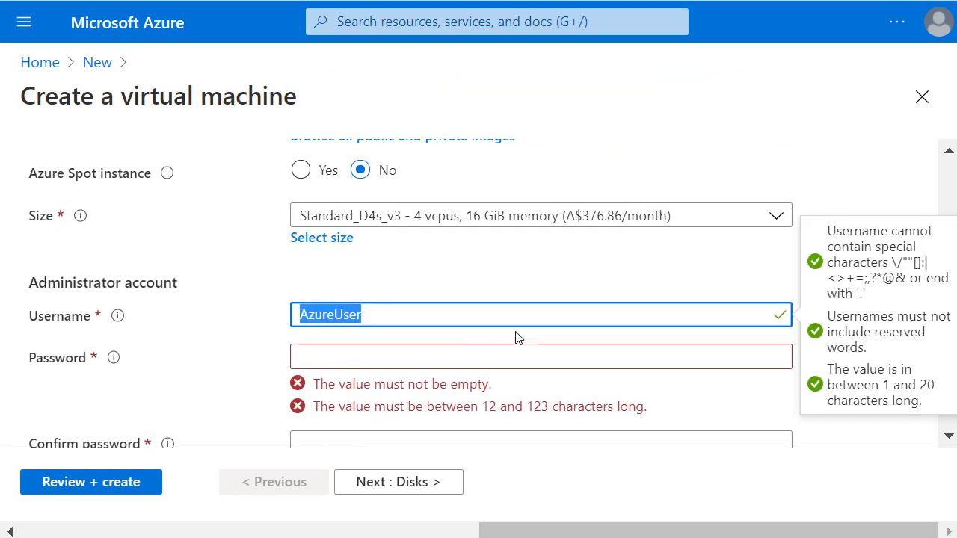
type("ContosoAdmin")
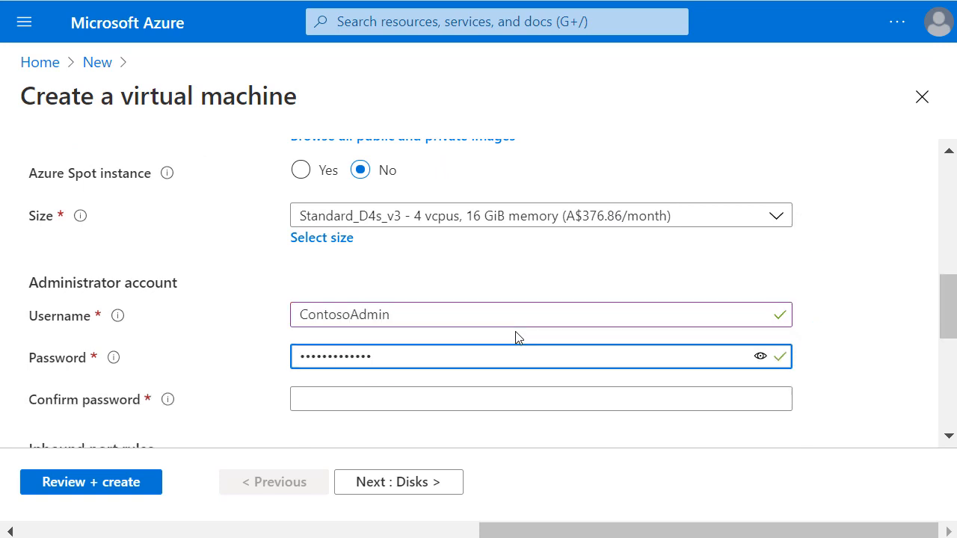
scroll("down", 3)
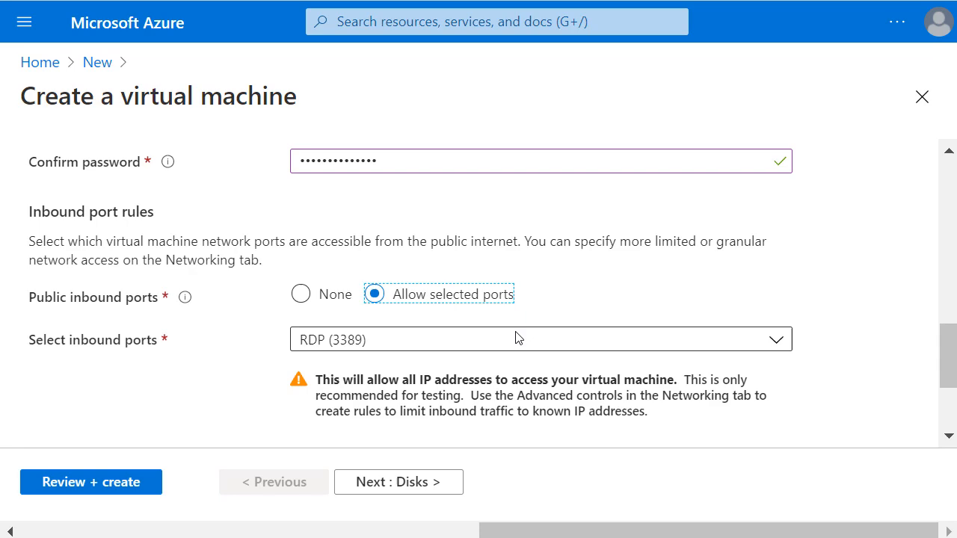
scroll("down", 3)
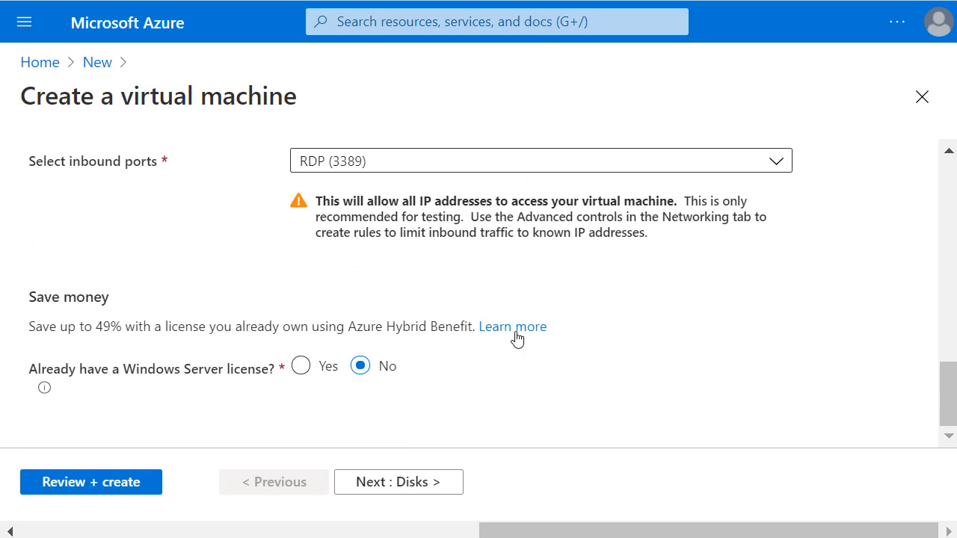
left_click(398, 481)
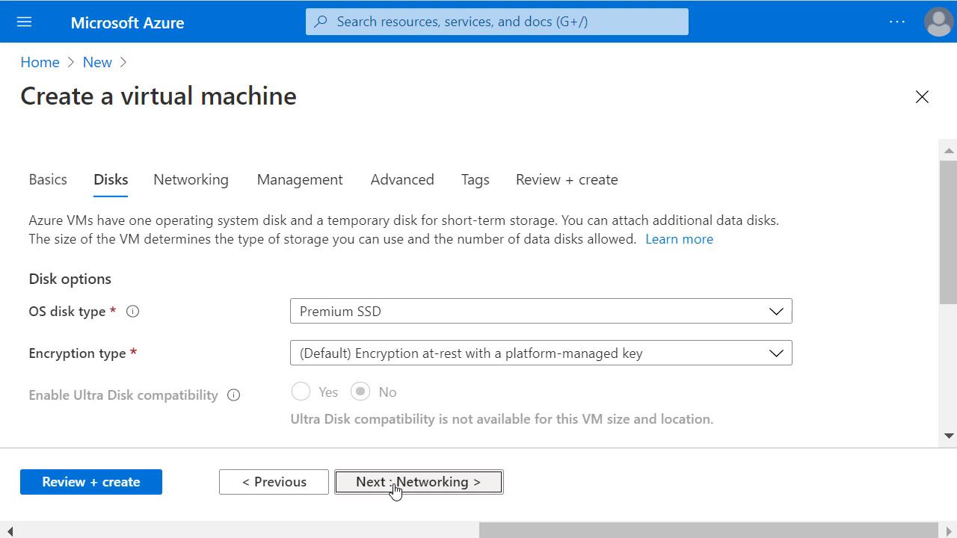
Go to the Networking tab and scroll to the public IP ContosoVM8-ip
left_click(417, 481)
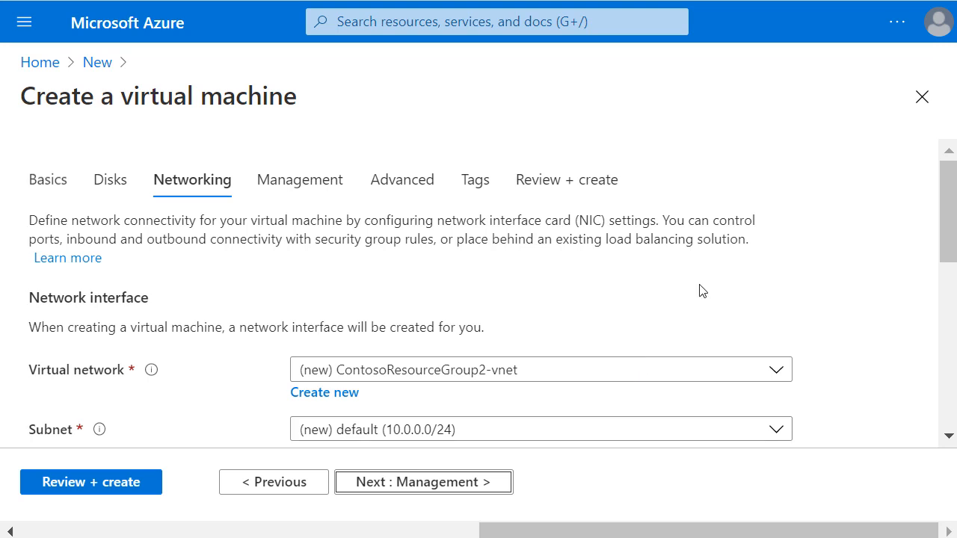
scroll("down", 3)
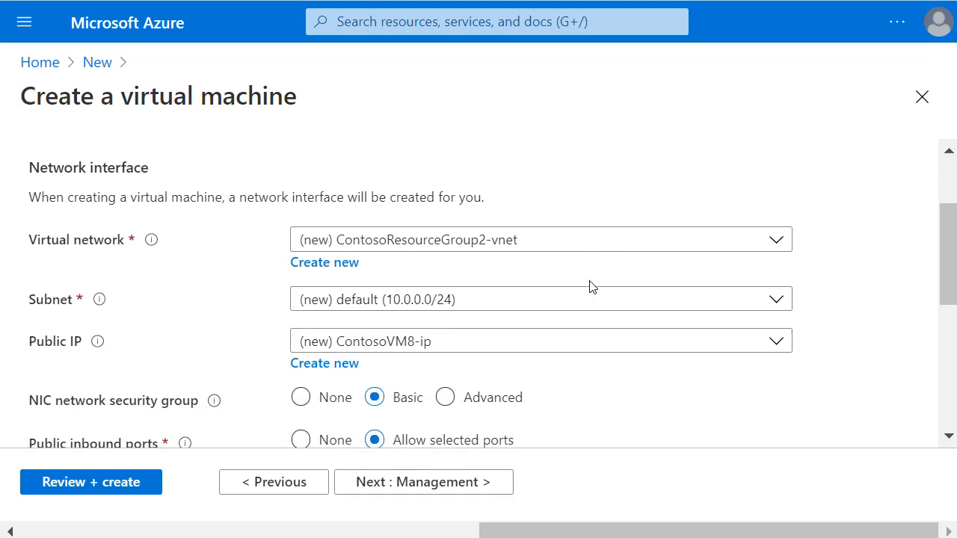
scroll("down", 3)
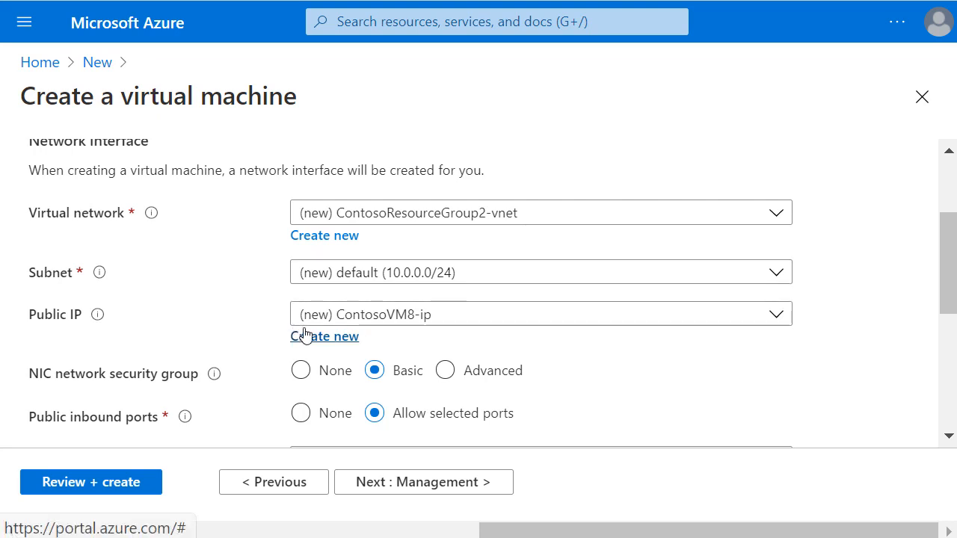
Replace the public IP with a new static address named Contoso-Pub2
left_click(324, 335)
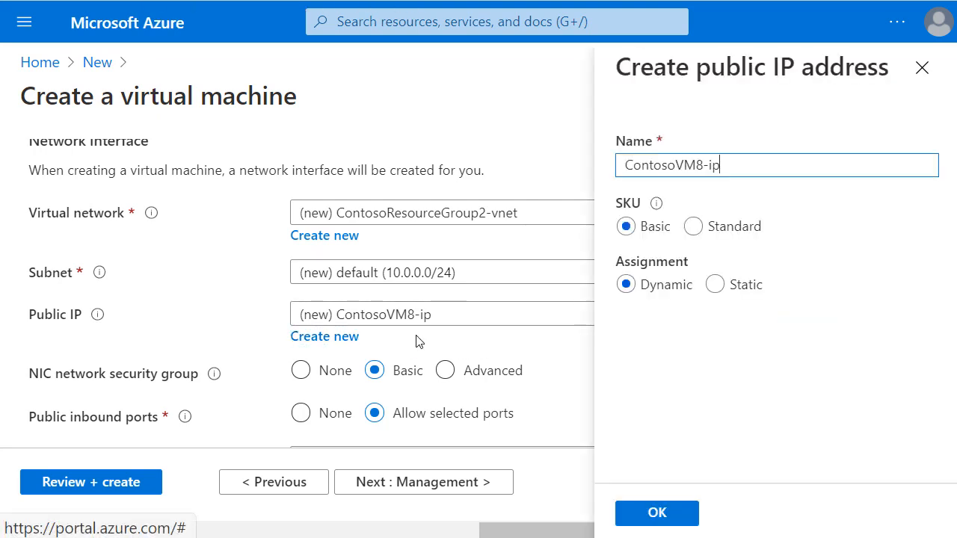
type("Contoso")
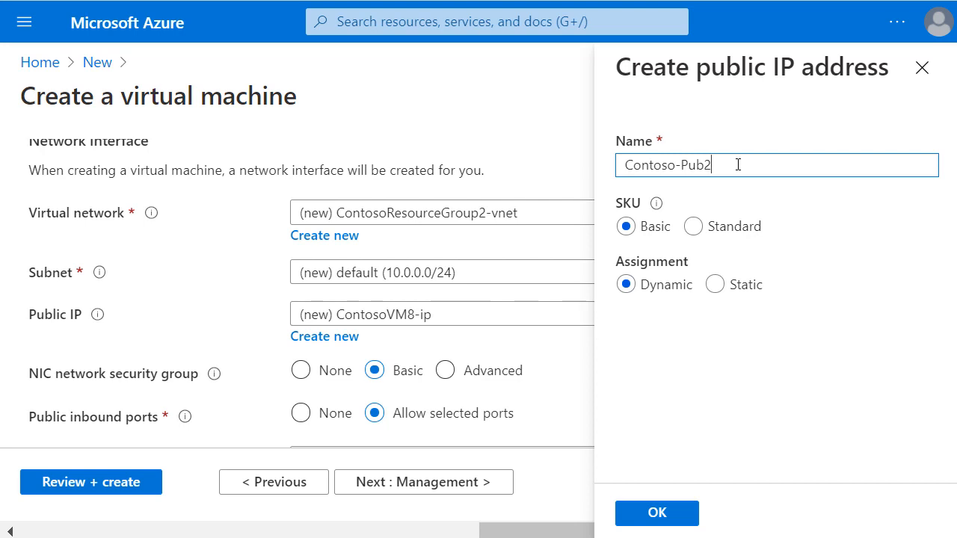
mouse_move(734, 201)
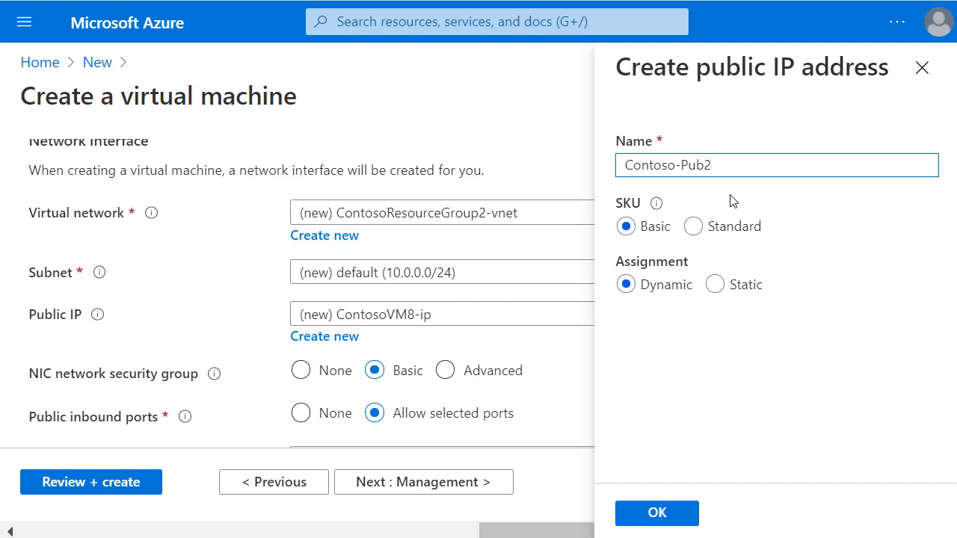
left_click(776, 165)
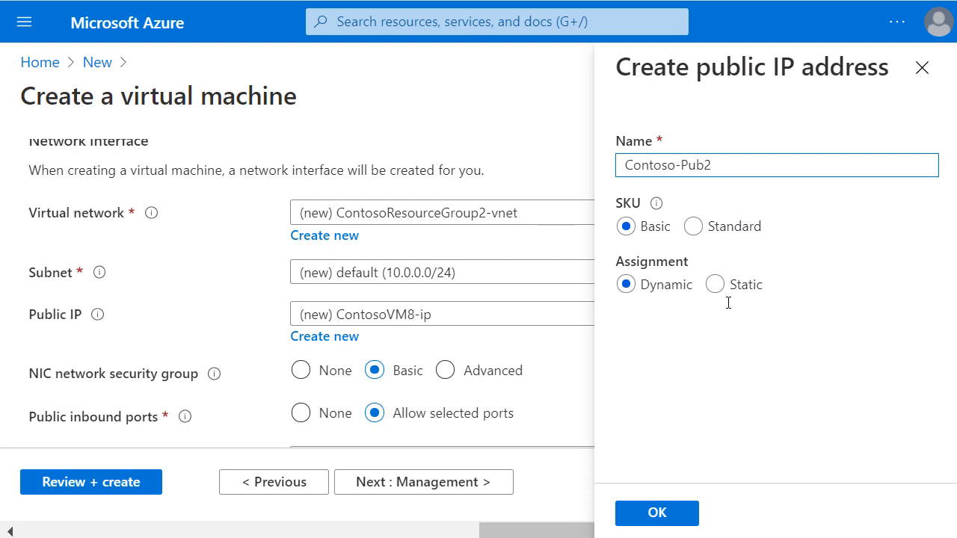
left_click(714, 284)
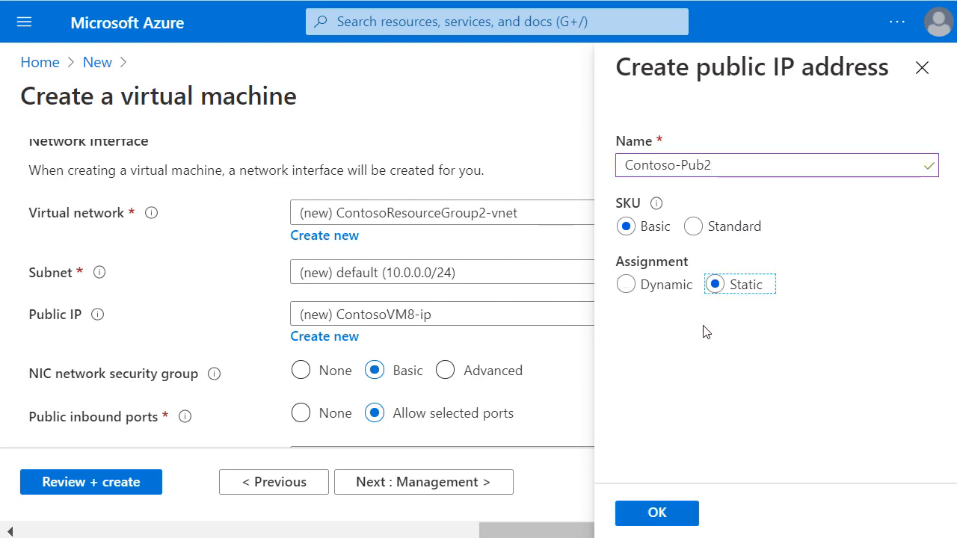
left_click(655, 513)
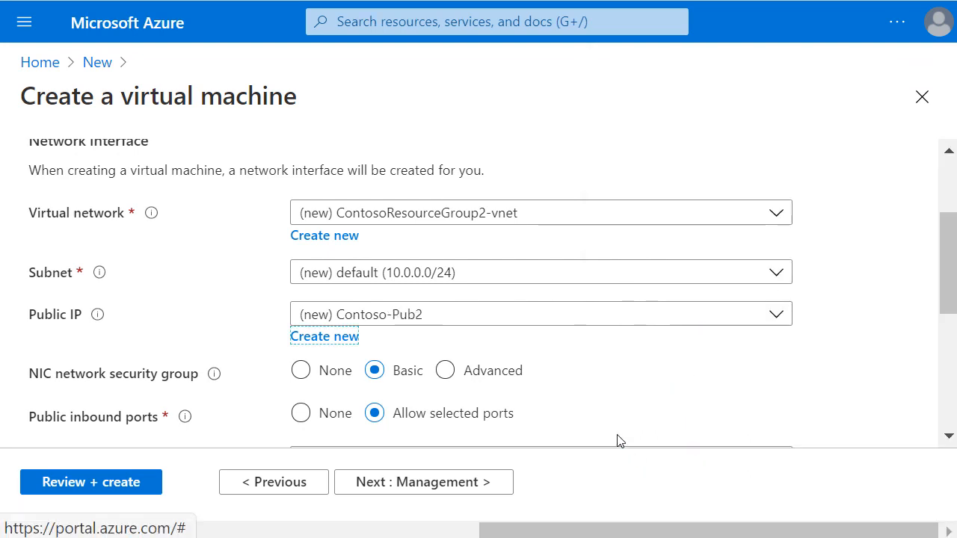
Run Review + create validation and submit the ContosoVM8 deployment
scroll("down", 3)
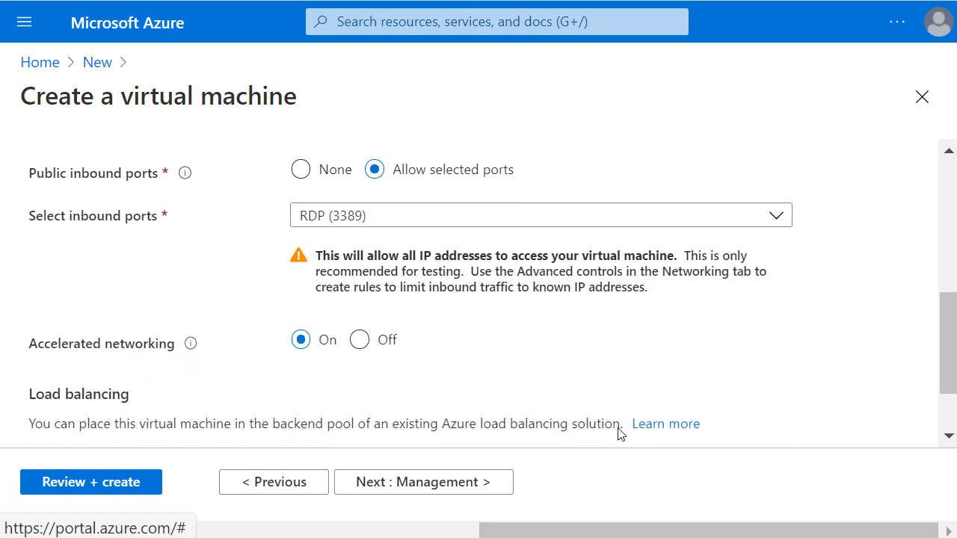
scroll("down", 3)
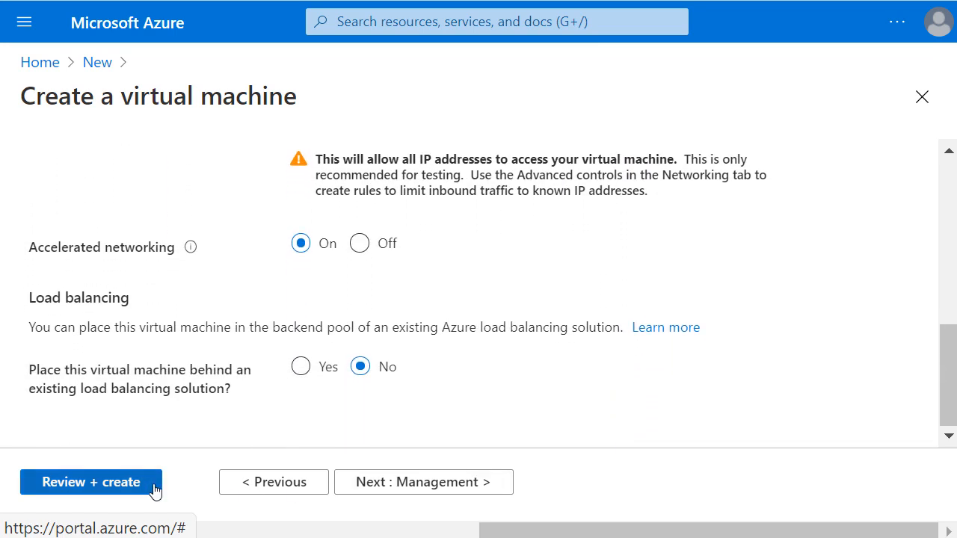
left_click(89, 481)
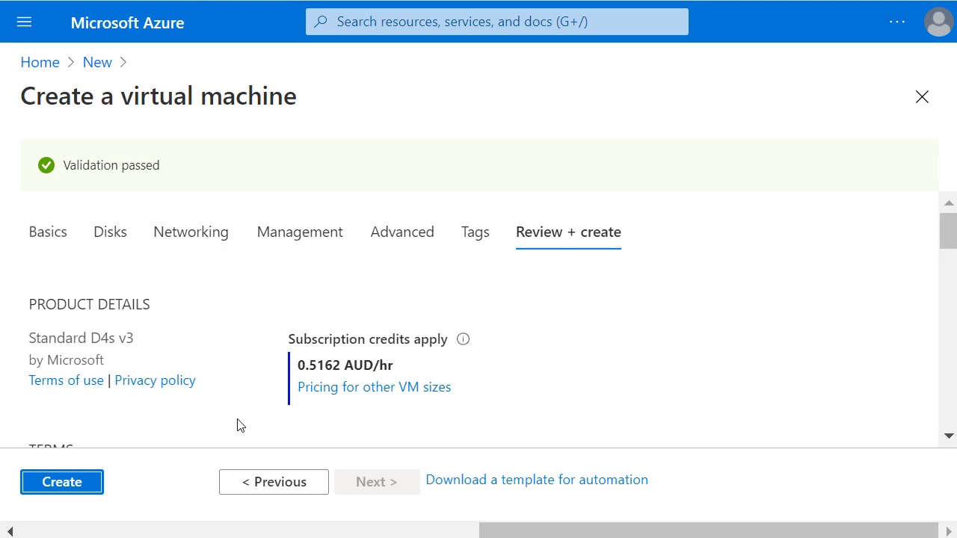
mouse_move(61, 481)
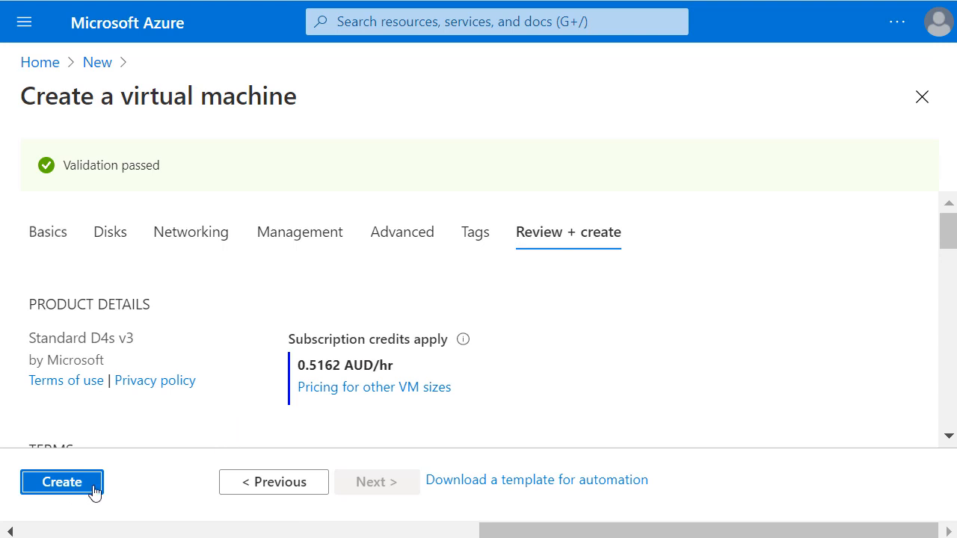
left_click(61, 481)
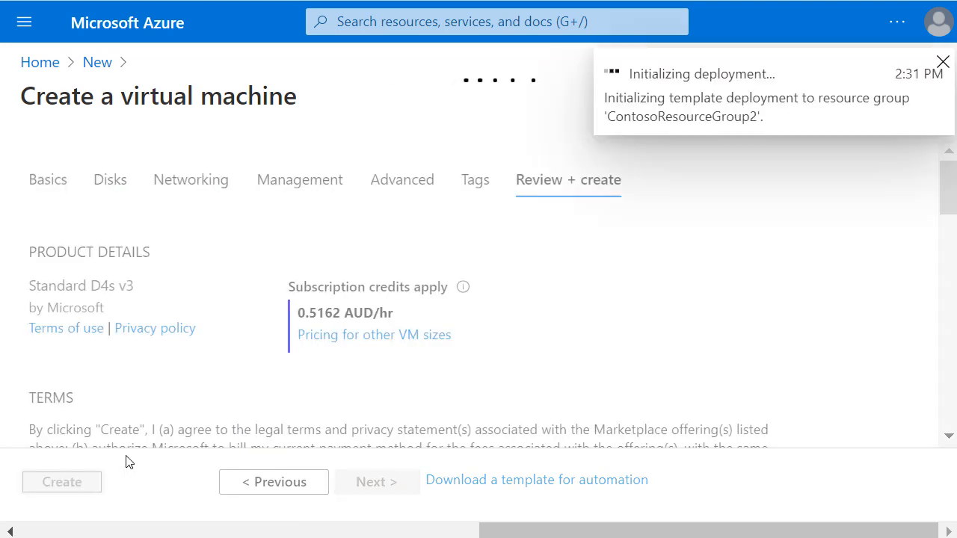
left_click(61, 481)
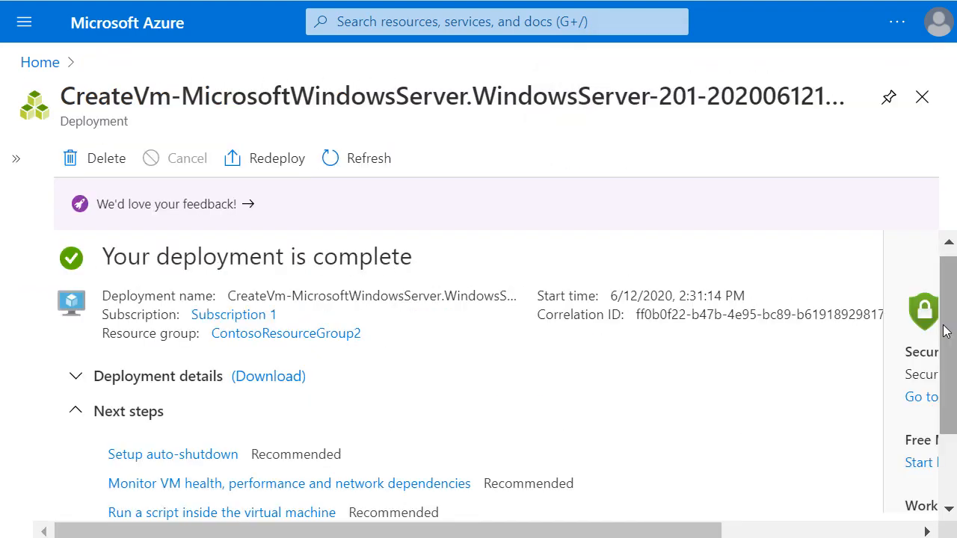
mouse_move(802, 216)
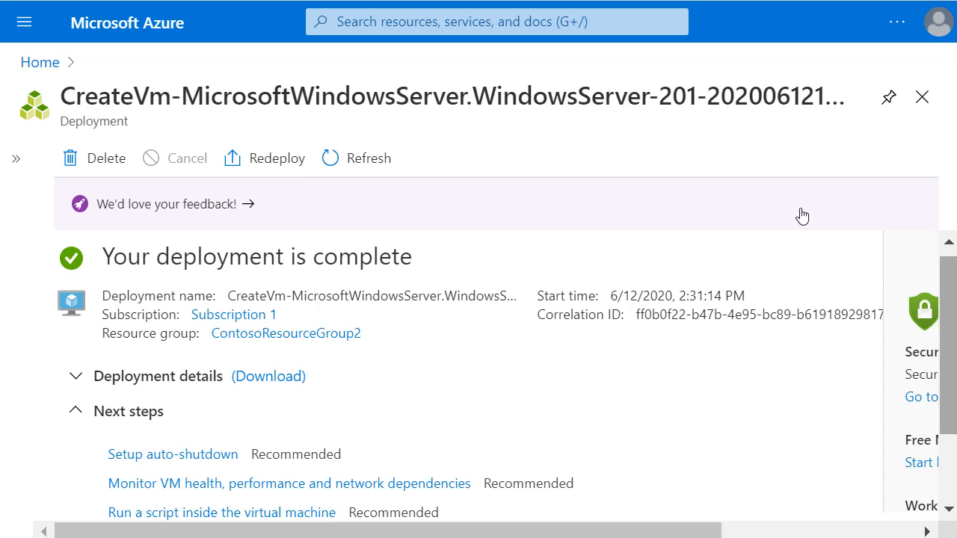
Search for 'cont' and open the Contoso-Pub2 public IP address resource
left_click(495, 21)
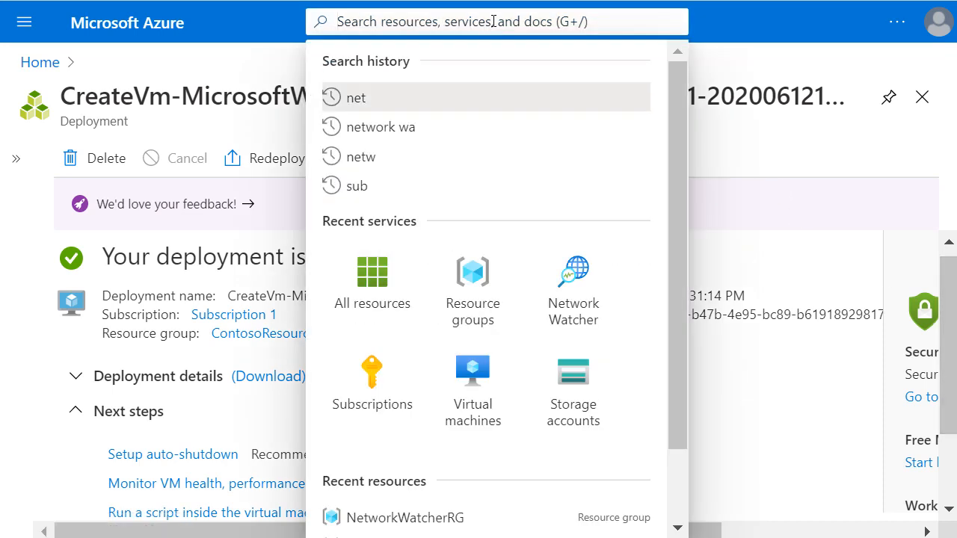
type("c")
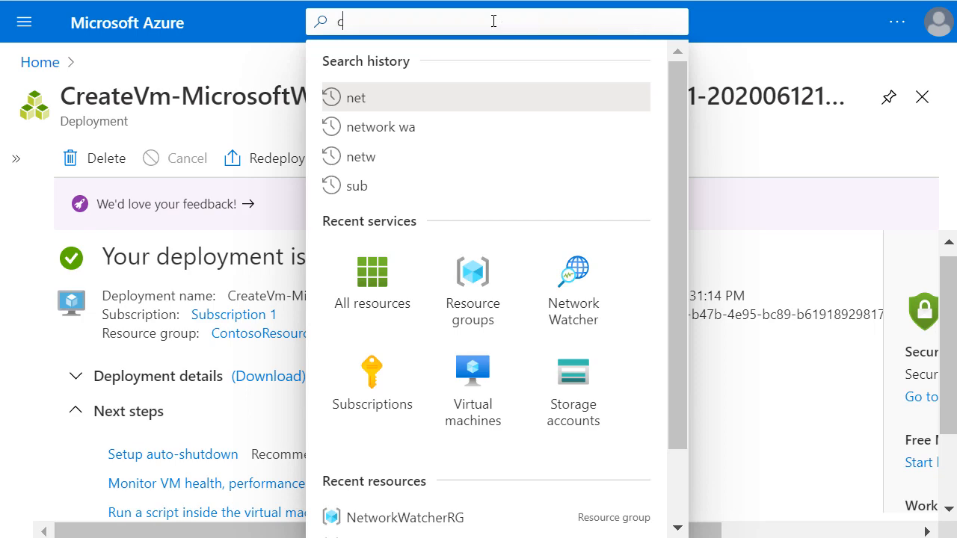
type("ontoso")
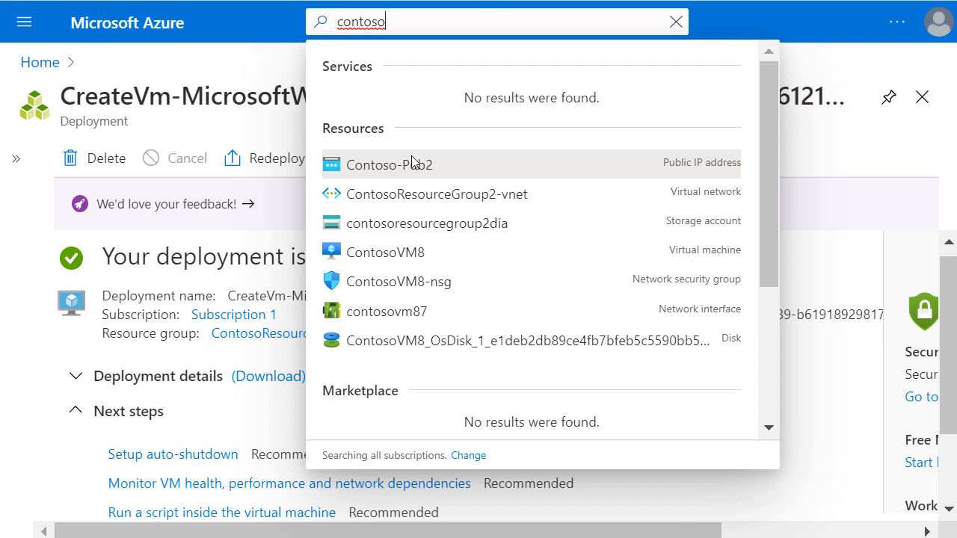
mouse_move(423, 169)
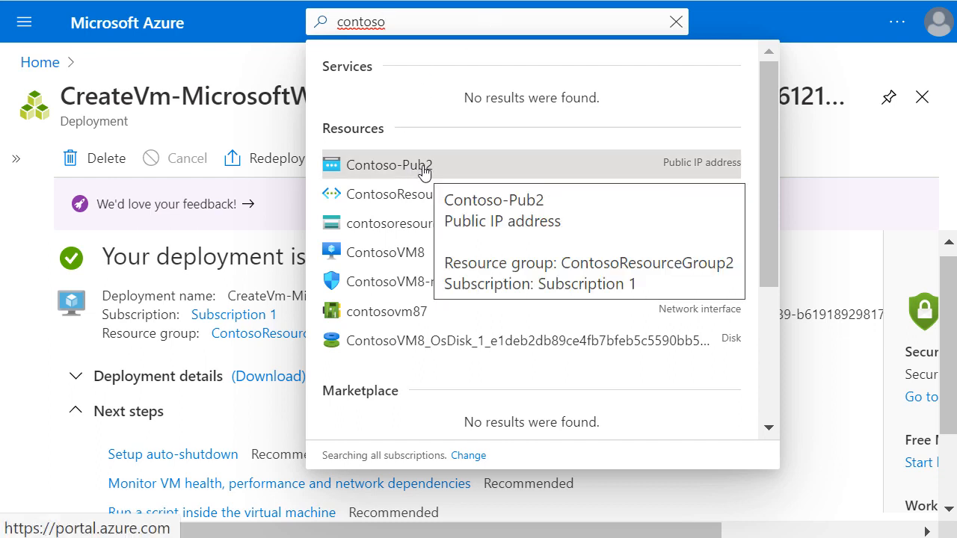
left_click(388, 165)
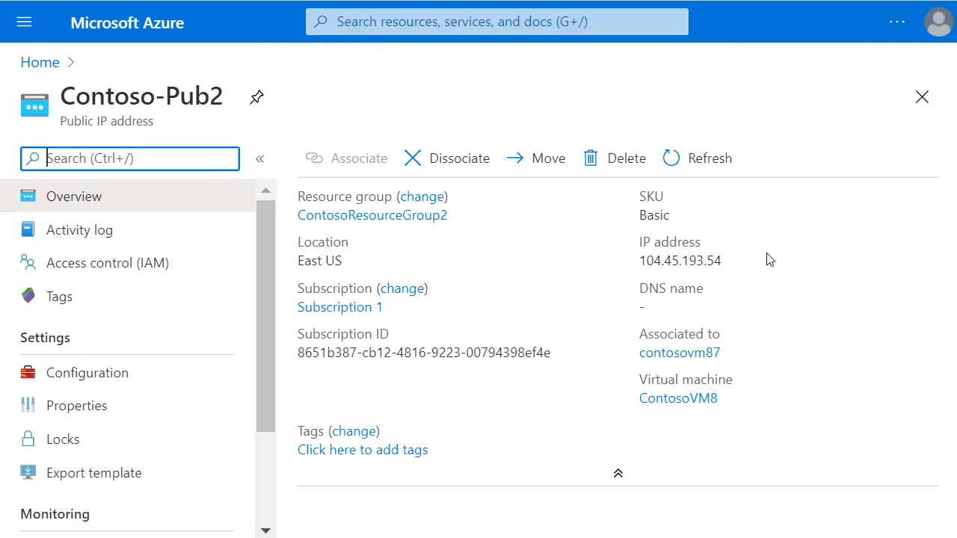
mouse_move(794, 271)
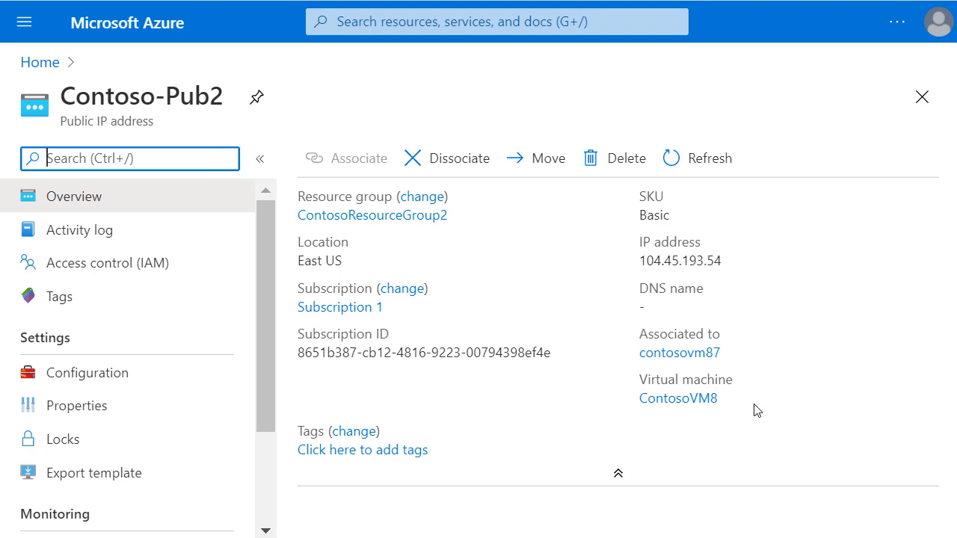
Open Contoso-Pub2's Configuration page to verify the Static assignment
left_click(87, 372)
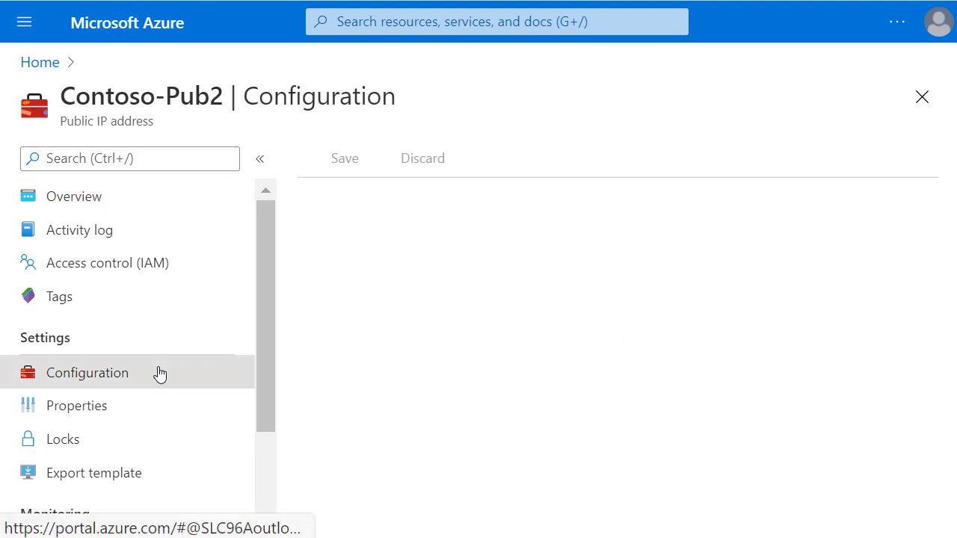
left_click(87, 372)
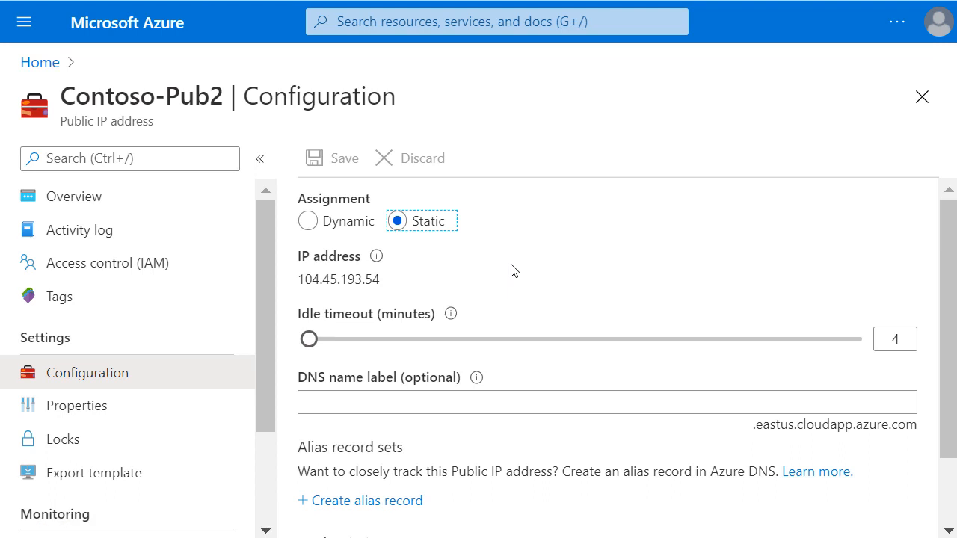